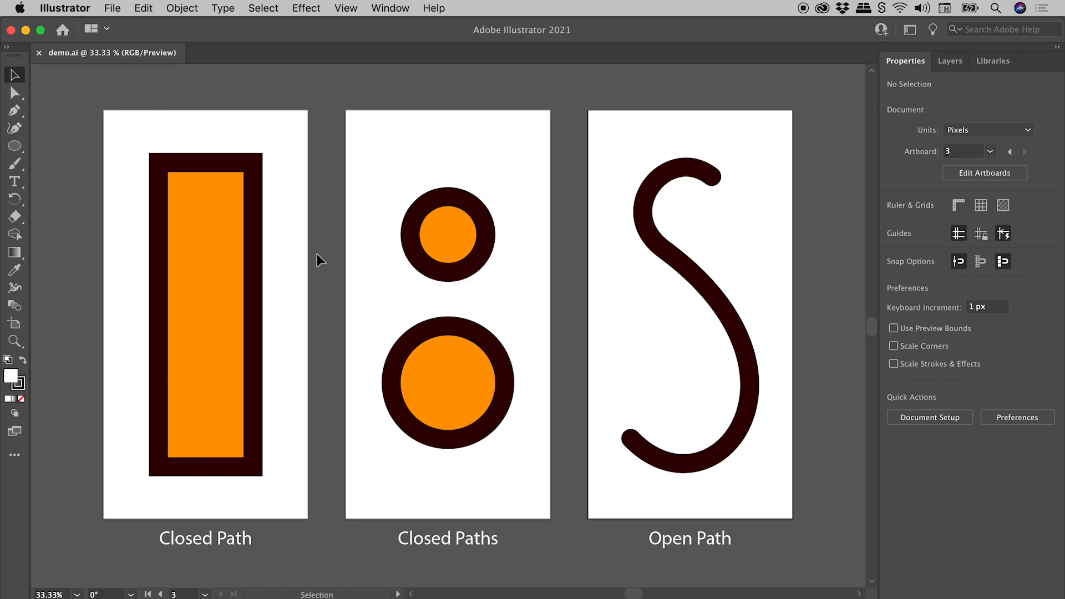
Select the orange rectangle on the Closed Path artboard to check its 50 pt stroke.
{"action": "left_click", "coordinate": [221, 264]}
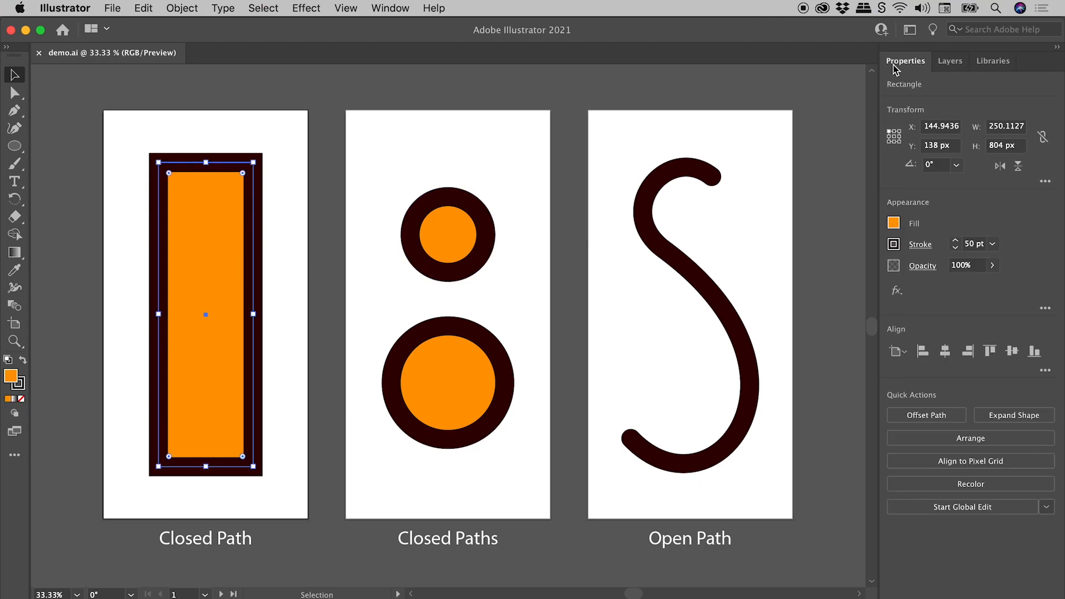
{"action": "mouse_move", "coordinate": [911, 209]}
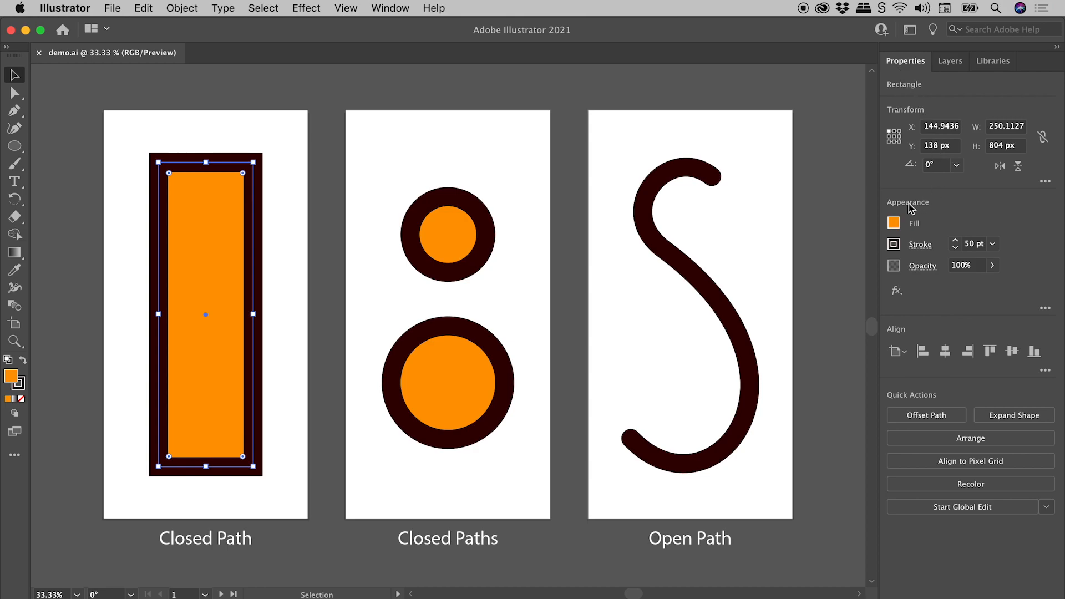
Set the rectangle's 50 pt stroke alignment to Outside, after briefly trying Inside.
{"action": "left_click", "coordinate": [920, 244]}
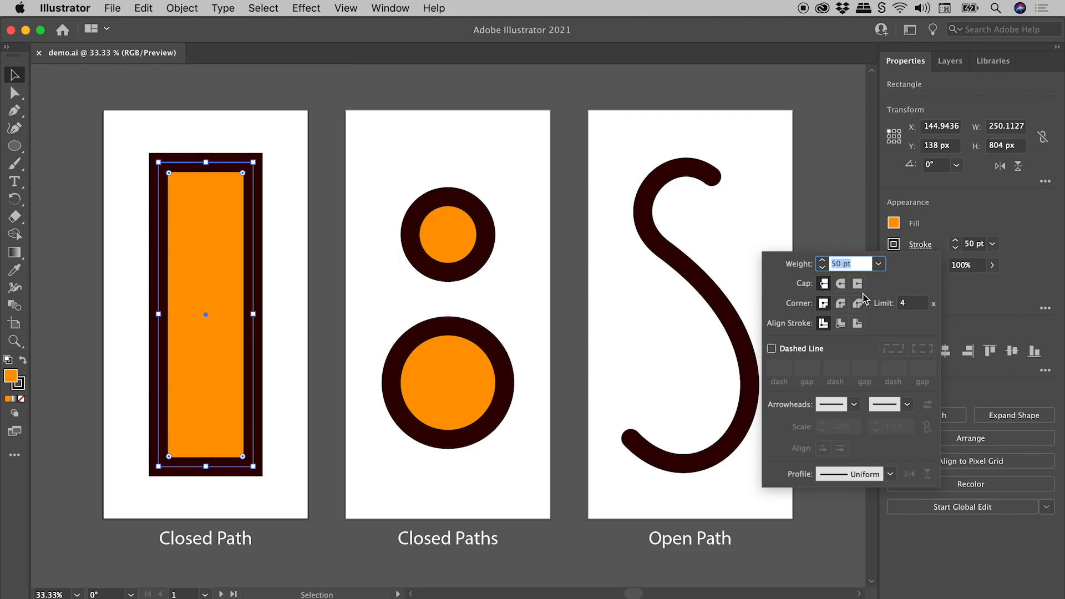
{"action": "mouse_move", "coordinate": [895, 338]}
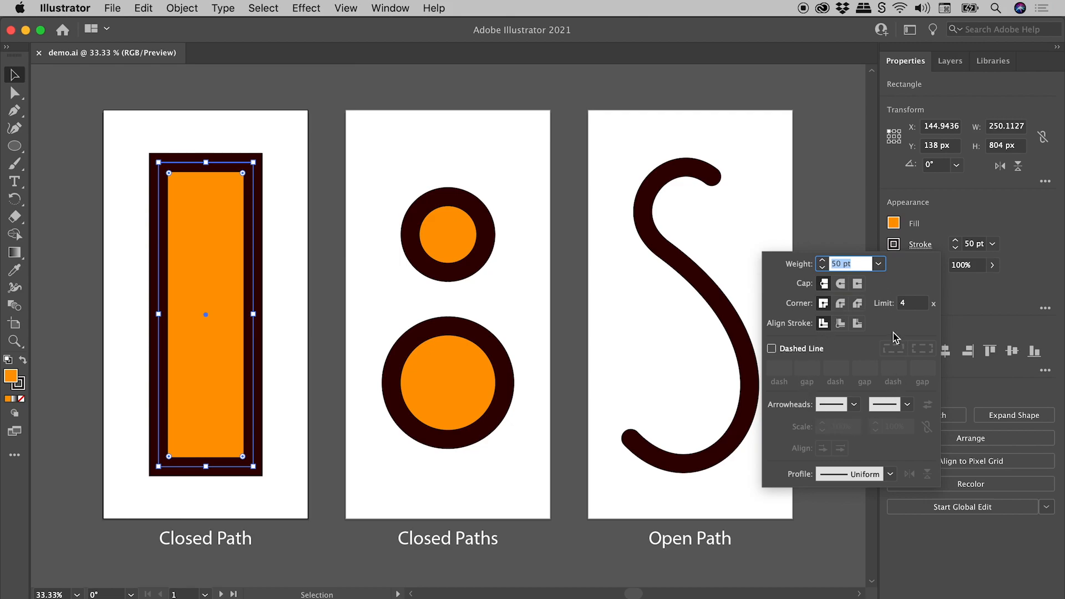
{"action": "mouse_move", "coordinate": [820, 333]}
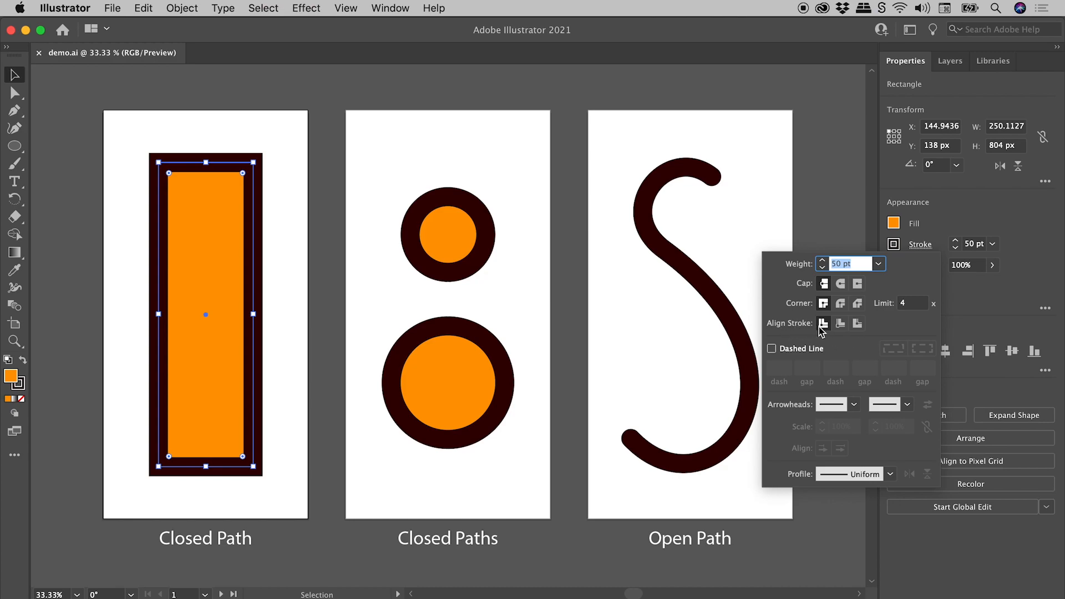
{"action": "mouse_move", "coordinate": [840, 324]}
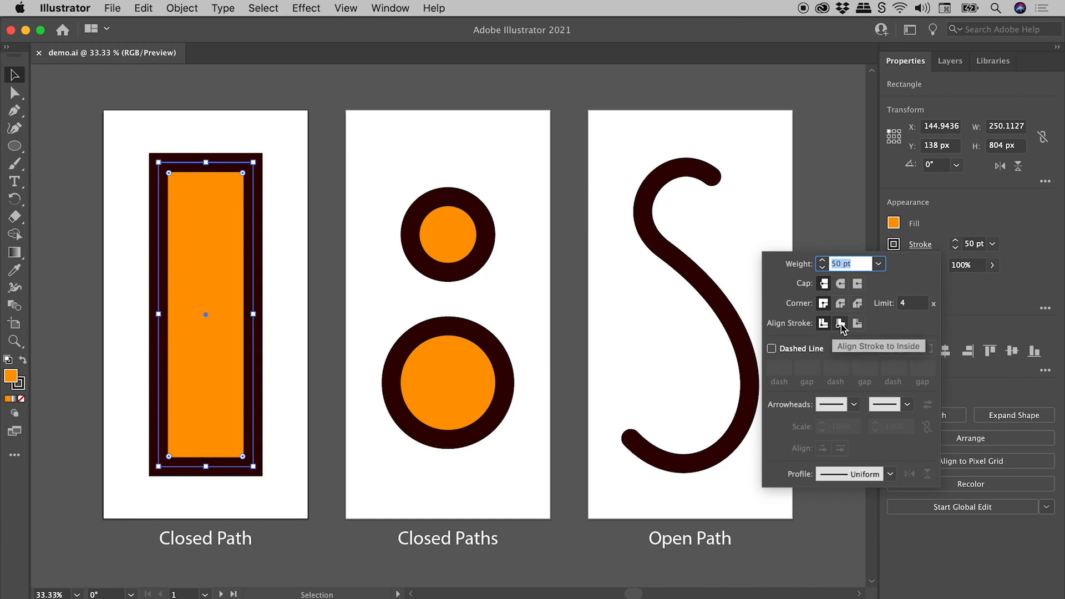
{"action": "left_click", "coordinate": [857, 323]}
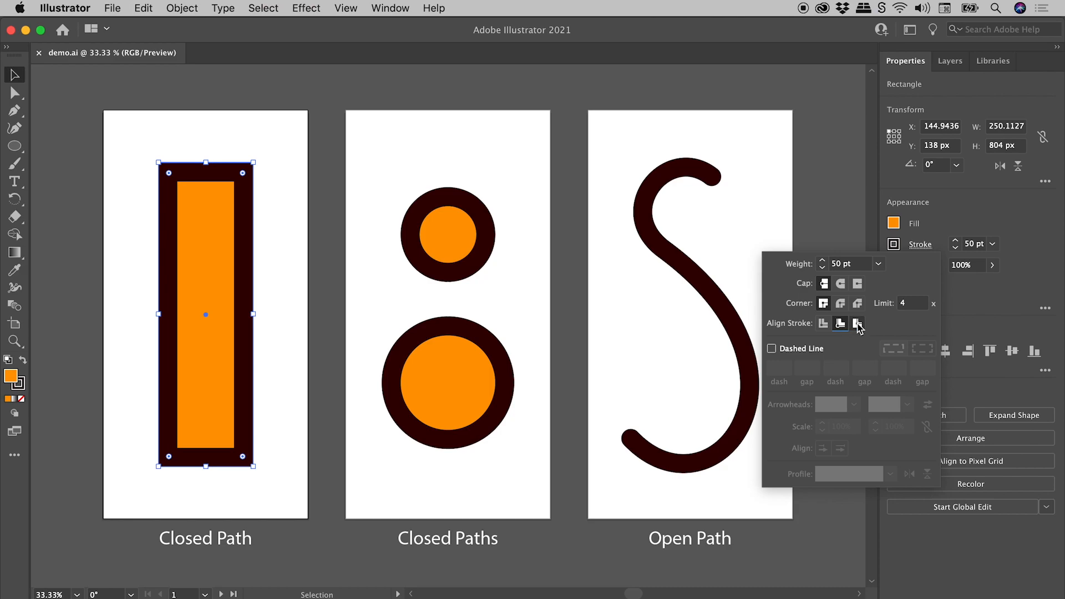
{"action": "left_click", "coordinate": [857, 322]}
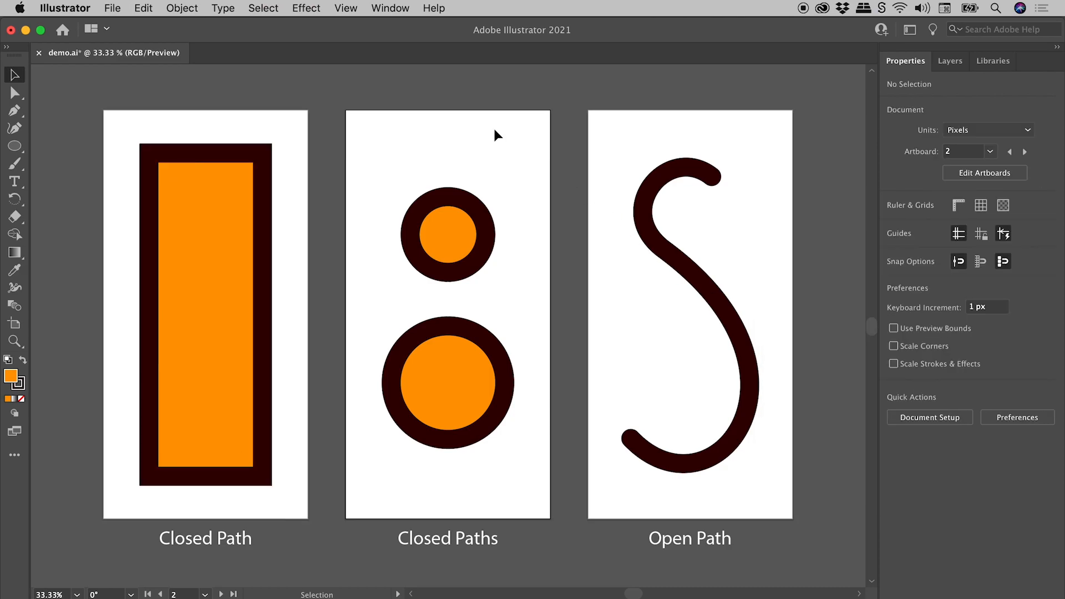
{"action": "mouse_move", "coordinate": [529, 235]}
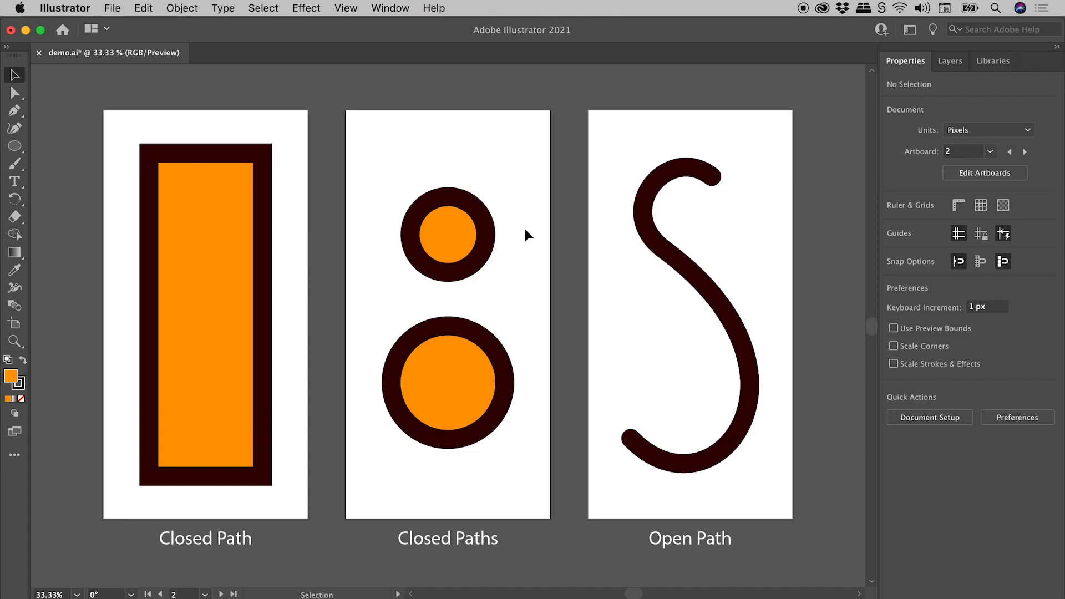
{"action": "mouse_move", "coordinate": [366, 28]}
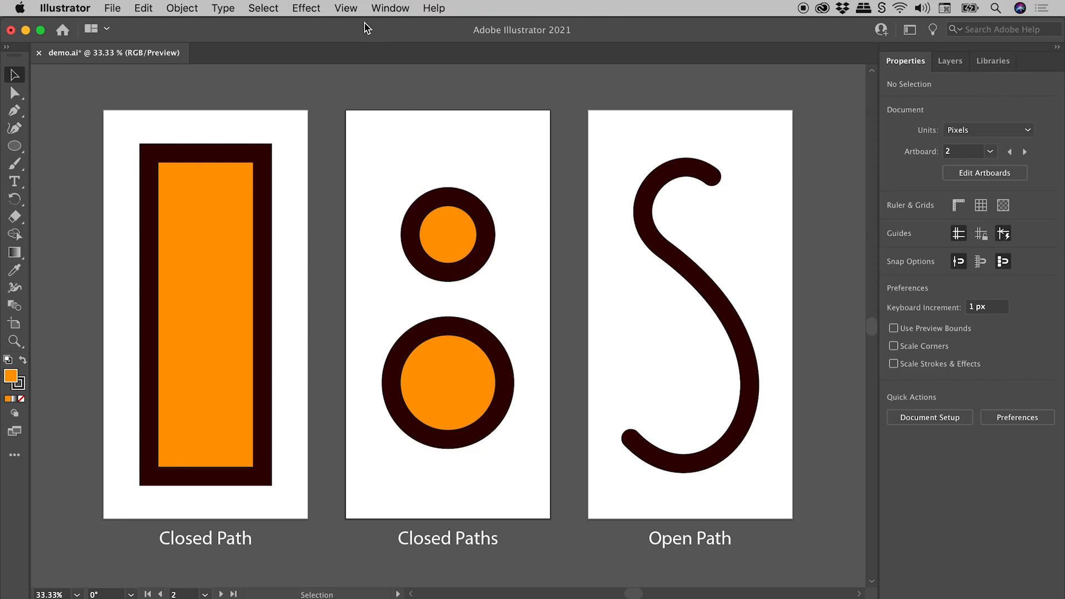
{"action": "key", "text": "cmd+y"}
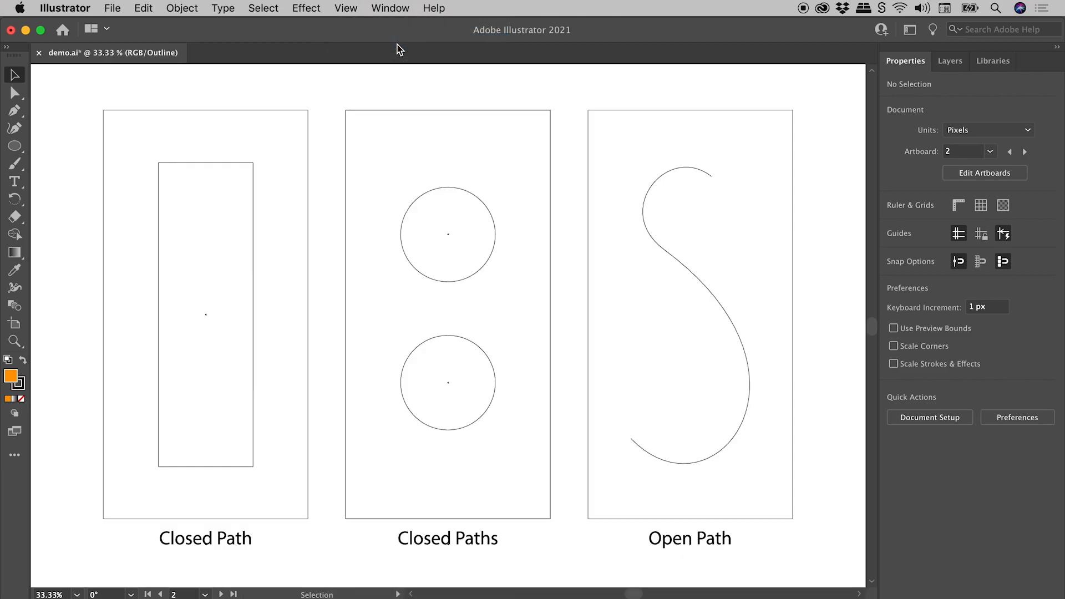
{"action": "mouse_move", "coordinate": [435, 363]}
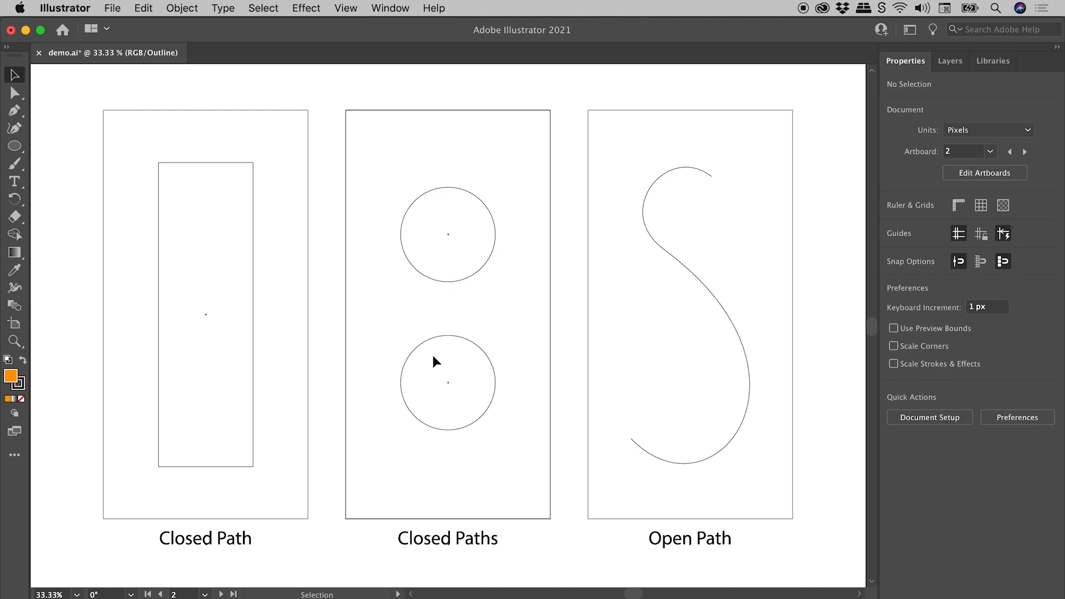
{"action": "mouse_move", "coordinate": [476, 388]}
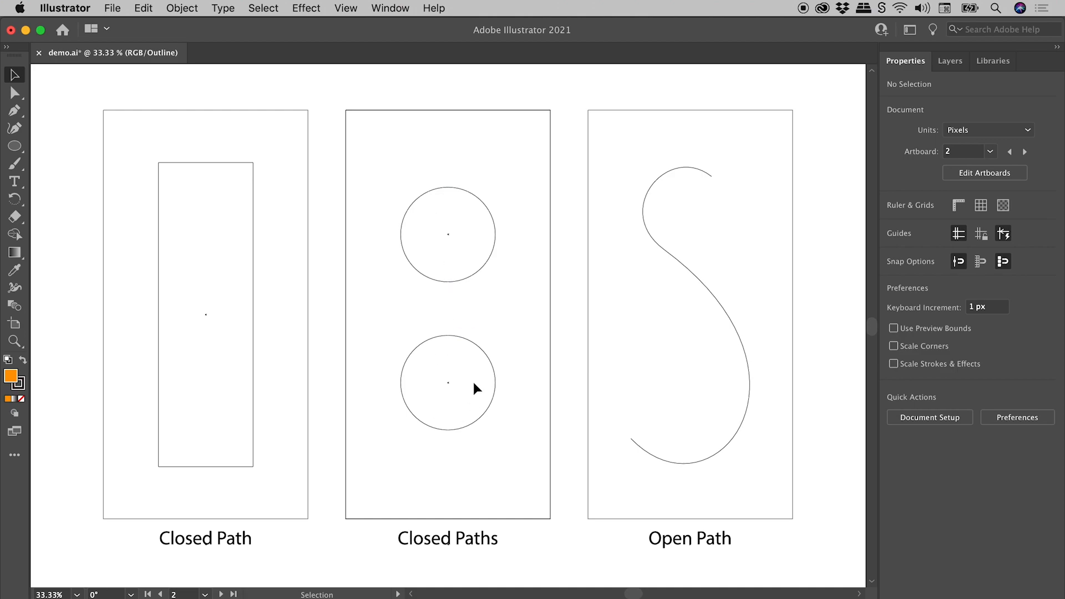
{"action": "left_click", "coordinate": [345, 9]}
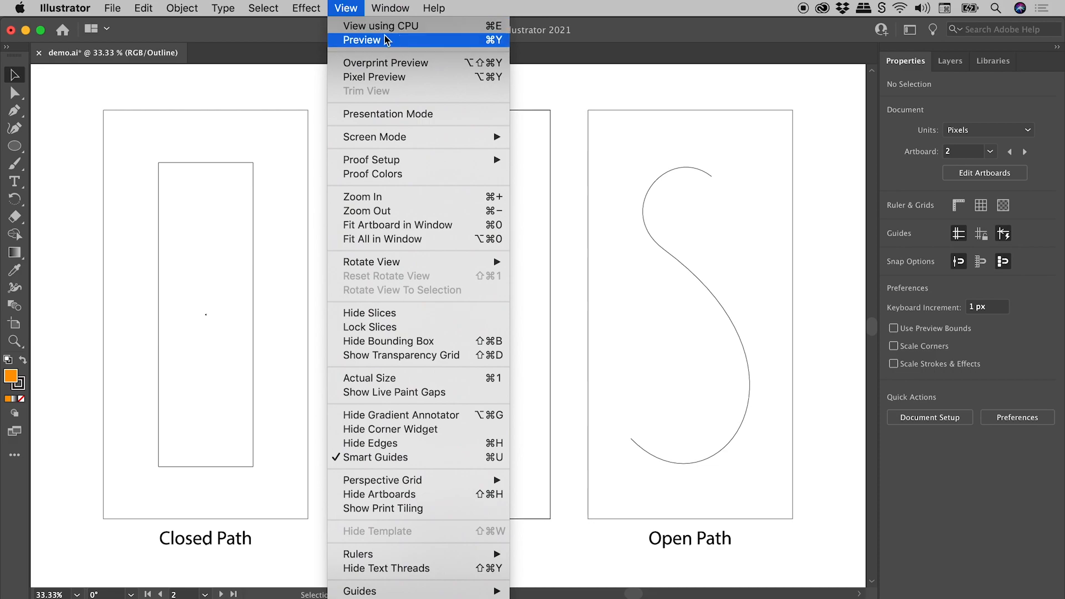
{"action": "left_click", "coordinate": [363, 40]}
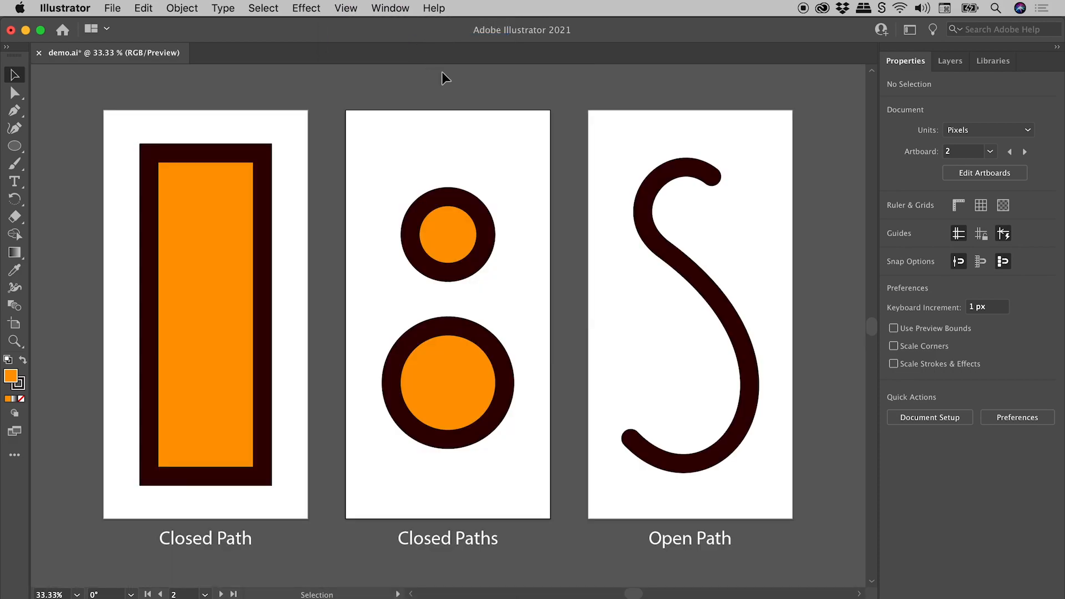
{"action": "mouse_move", "coordinate": [494, 229]}
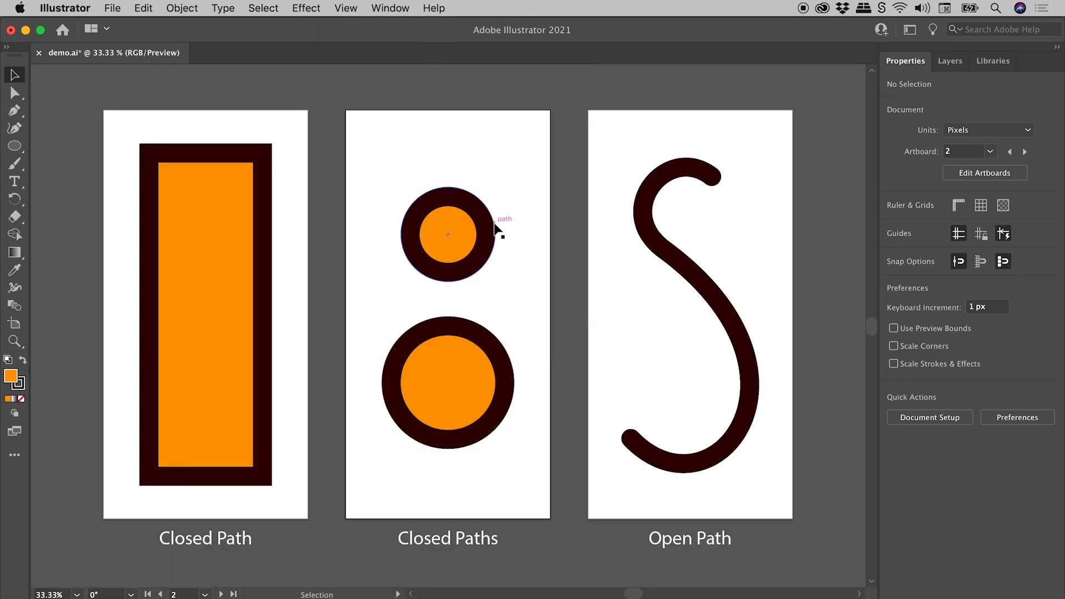
Select the lower 250 px circle to inspect it, then deselect it.
{"action": "left_click", "coordinate": [448, 233]}
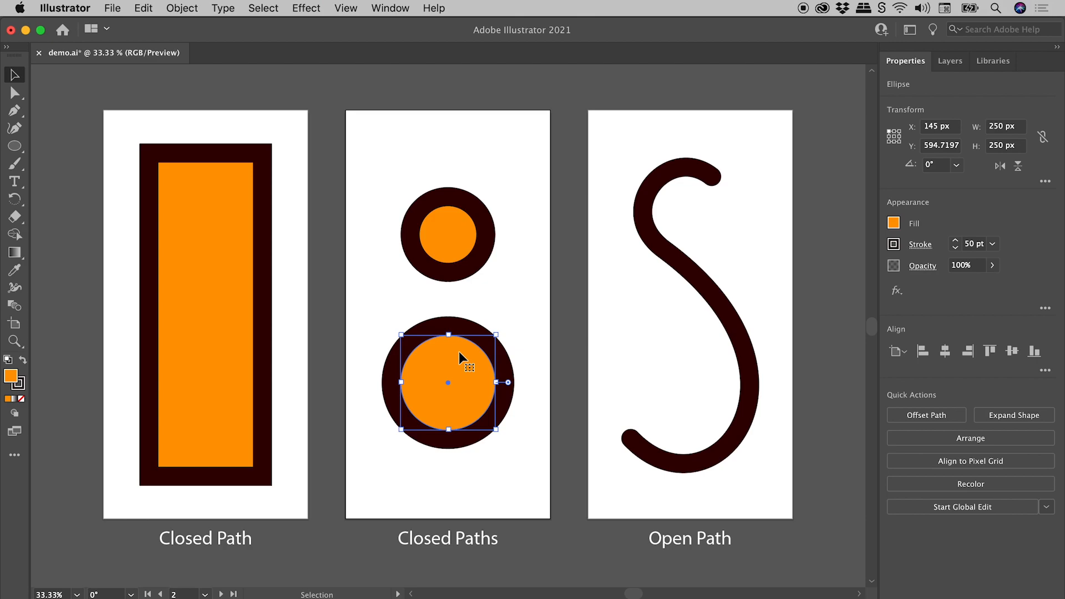
{"action": "left_click", "coordinate": [529, 305]}
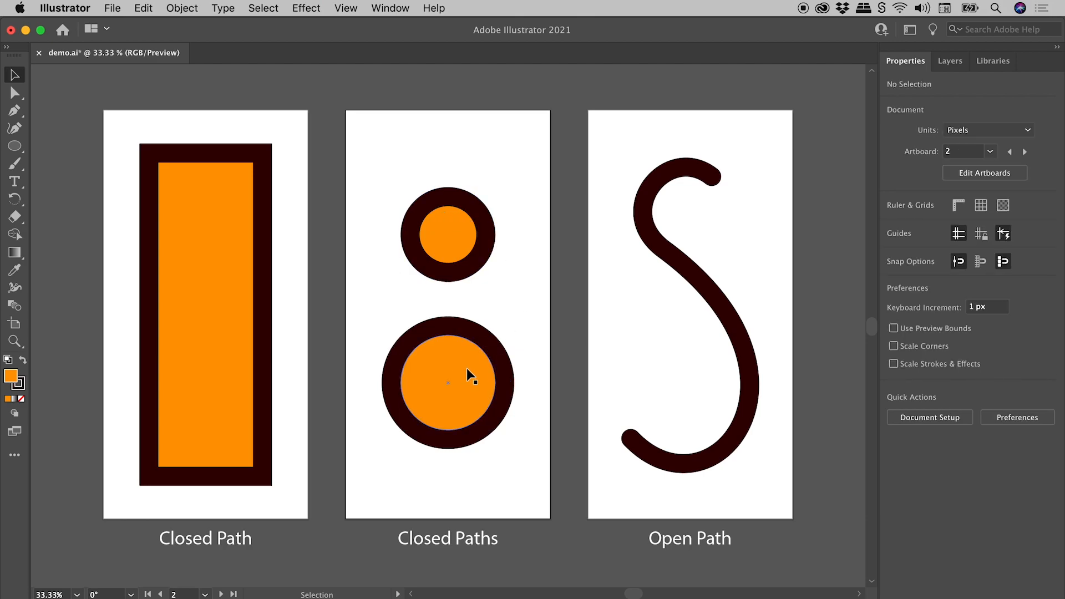
{"action": "mouse_move", "coordinate": [447, 366]}
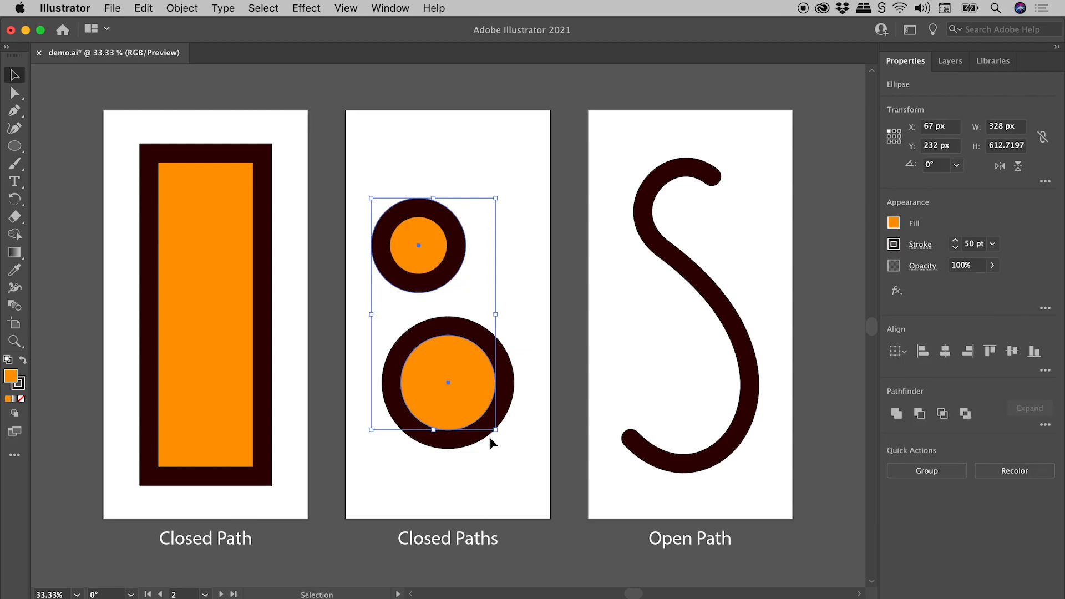
{"action": "mouse_move", "coordinate": [923, 351]}
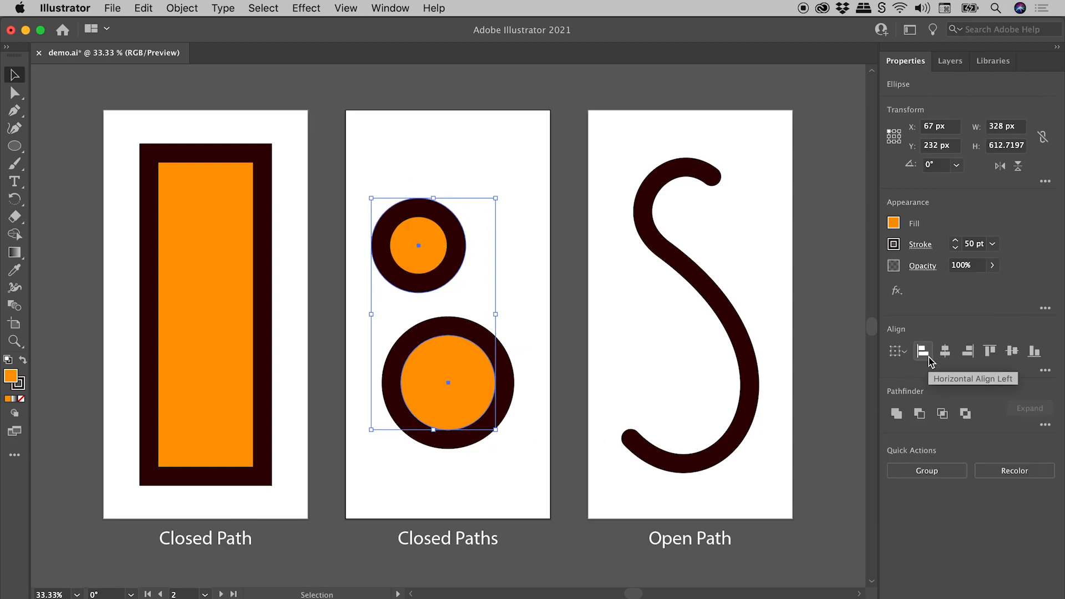
Apply Horizontal Align Left to the two selected circles.
{"action": "left_click", "coordinate": [923, 351]}
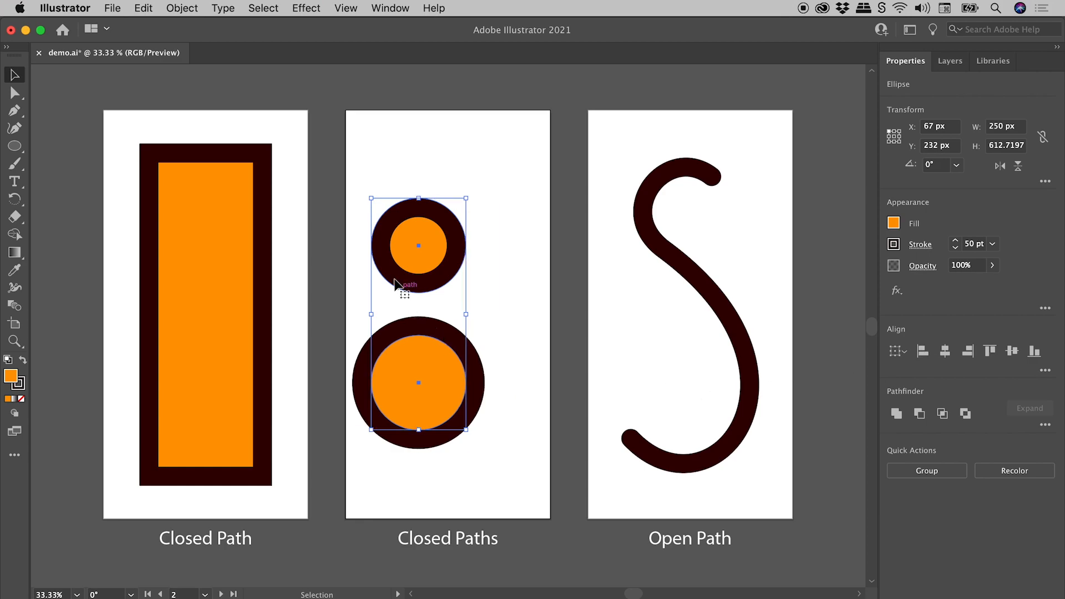
{"action": "mouse_move", "coordinate": [397, 335]}
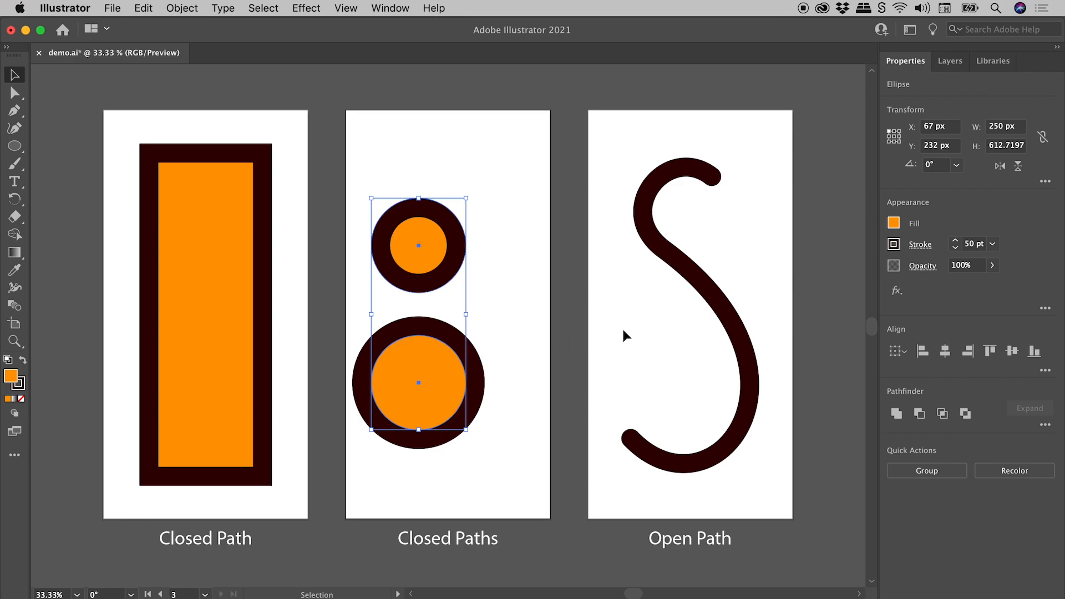
Select the S-shaped open path on the third artboard.
{"action": "left_click", "coordinate": [632, 323]}
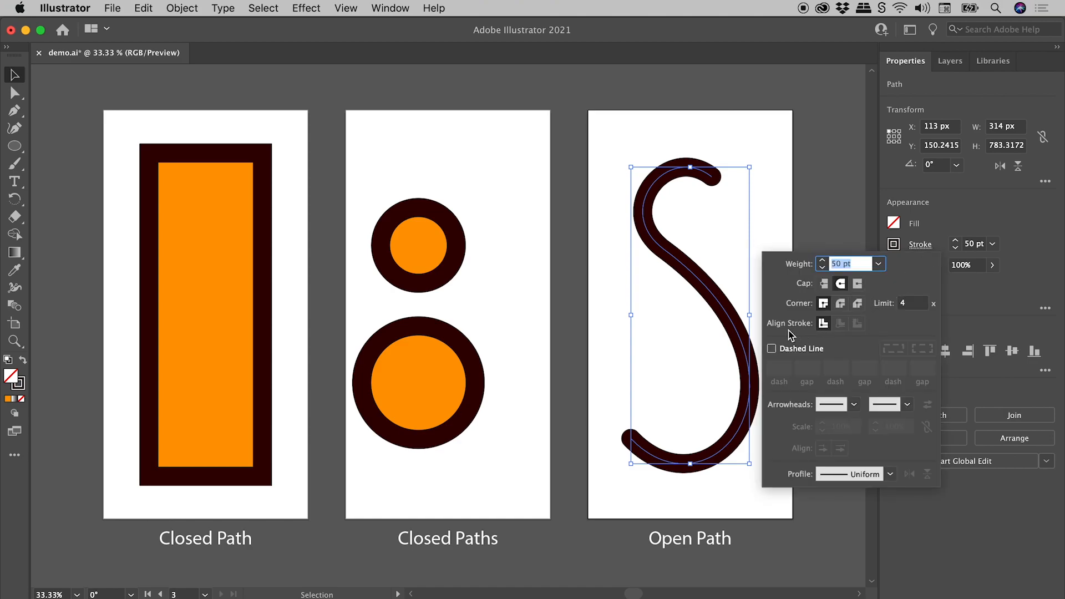
{"action": "mouse_move", "coordinate": [823, 323]}
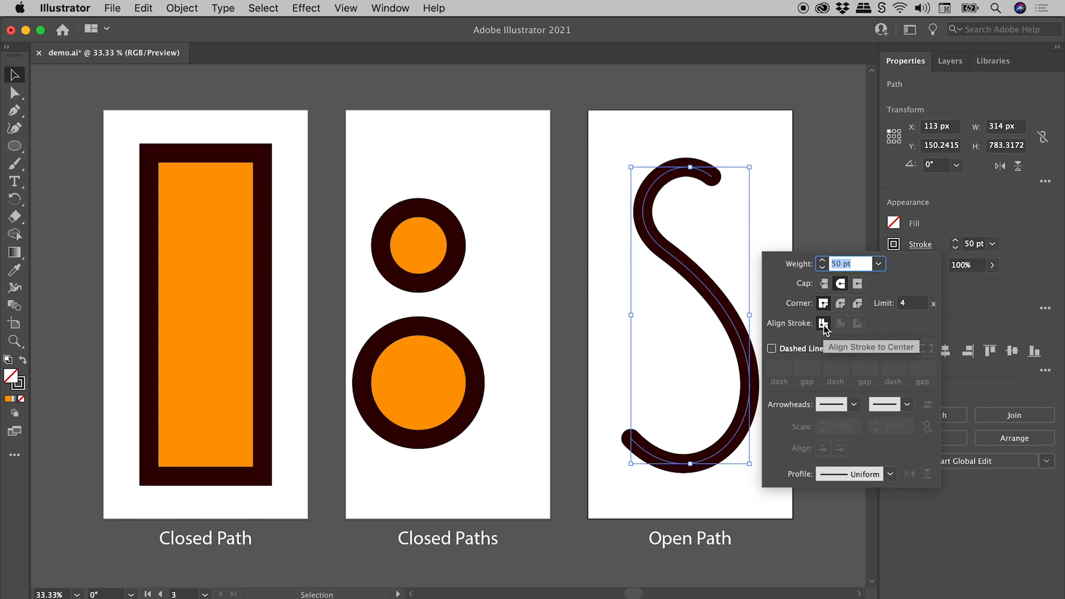
{"action": "mouse_move", "coordinate": [841, 323]}
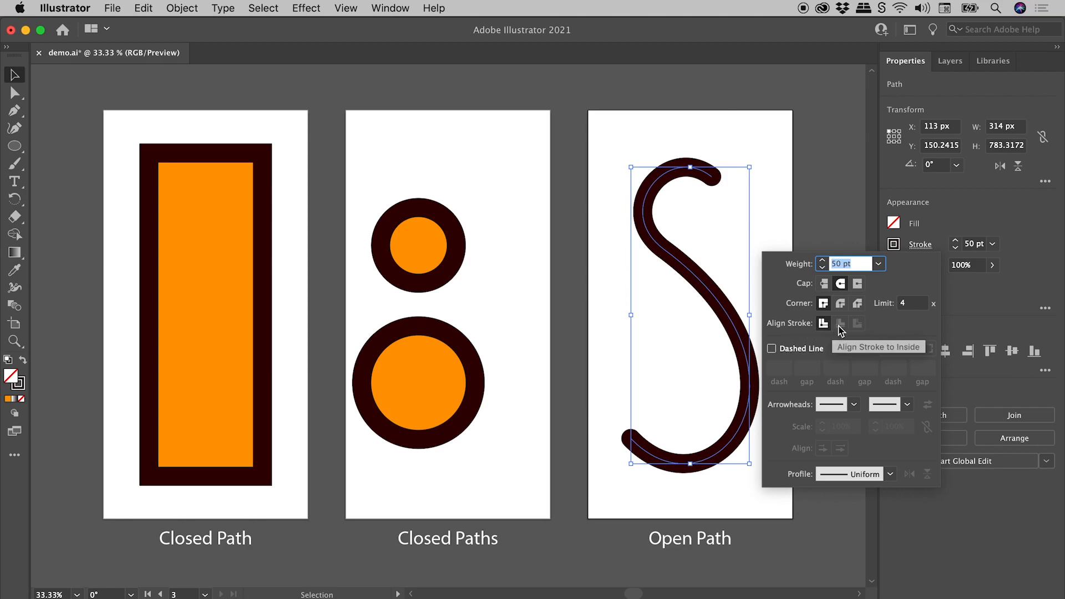
{"action": "mouse_move", "coordinate": [857, 323]}
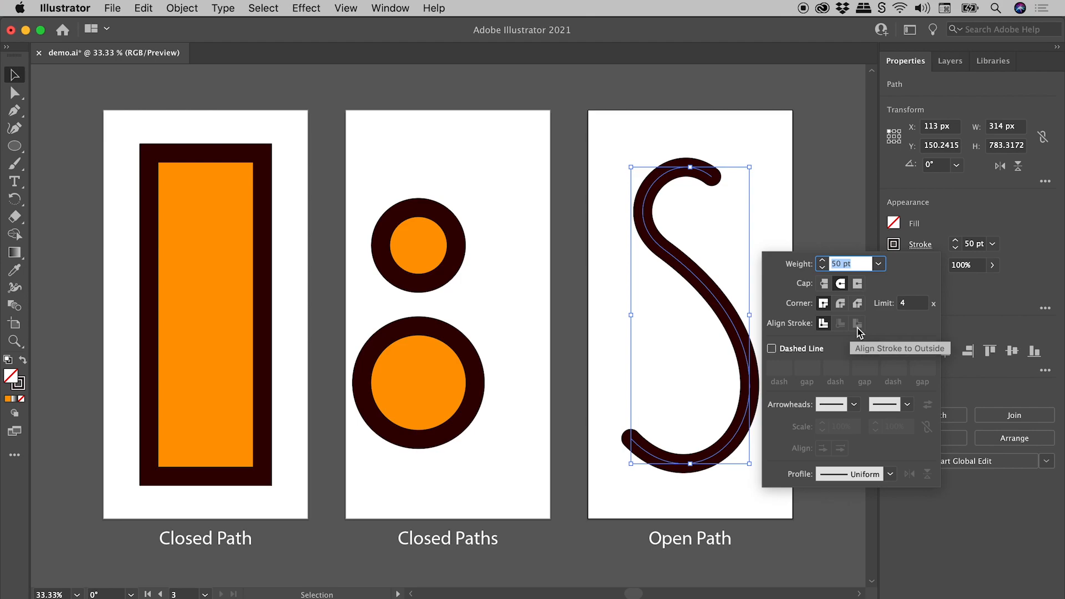